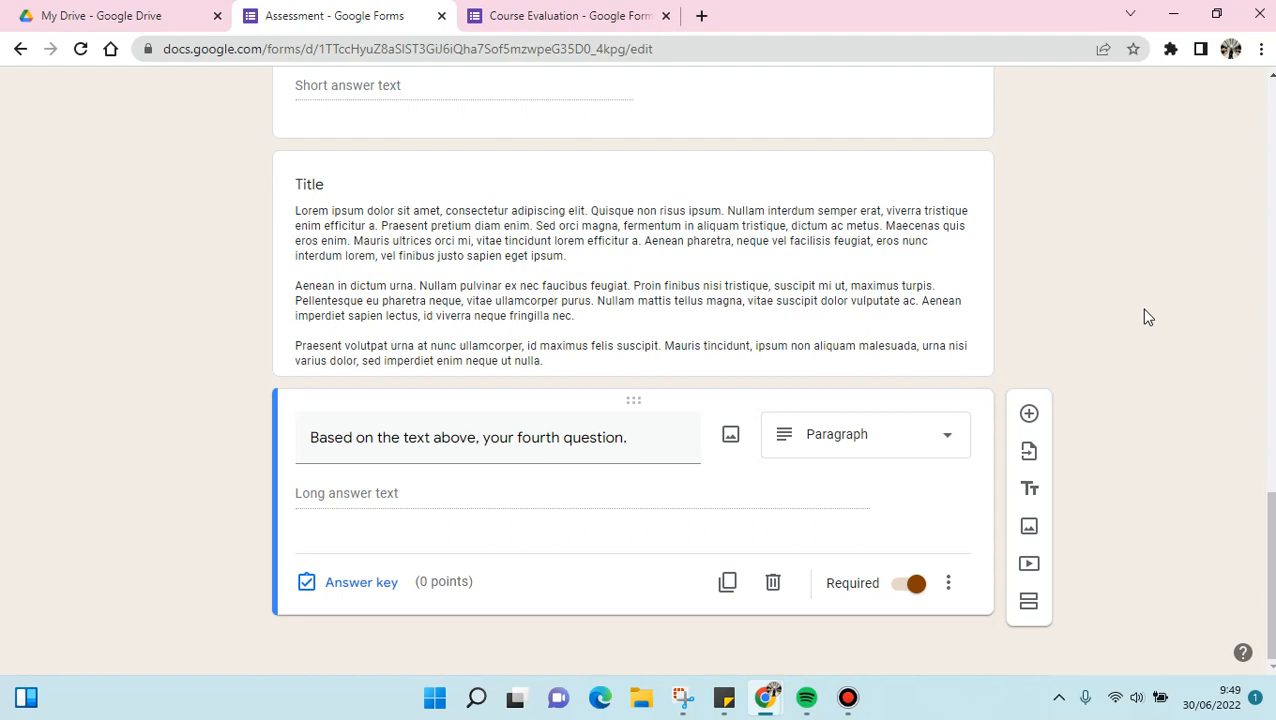
mouse_move(1157, 301)
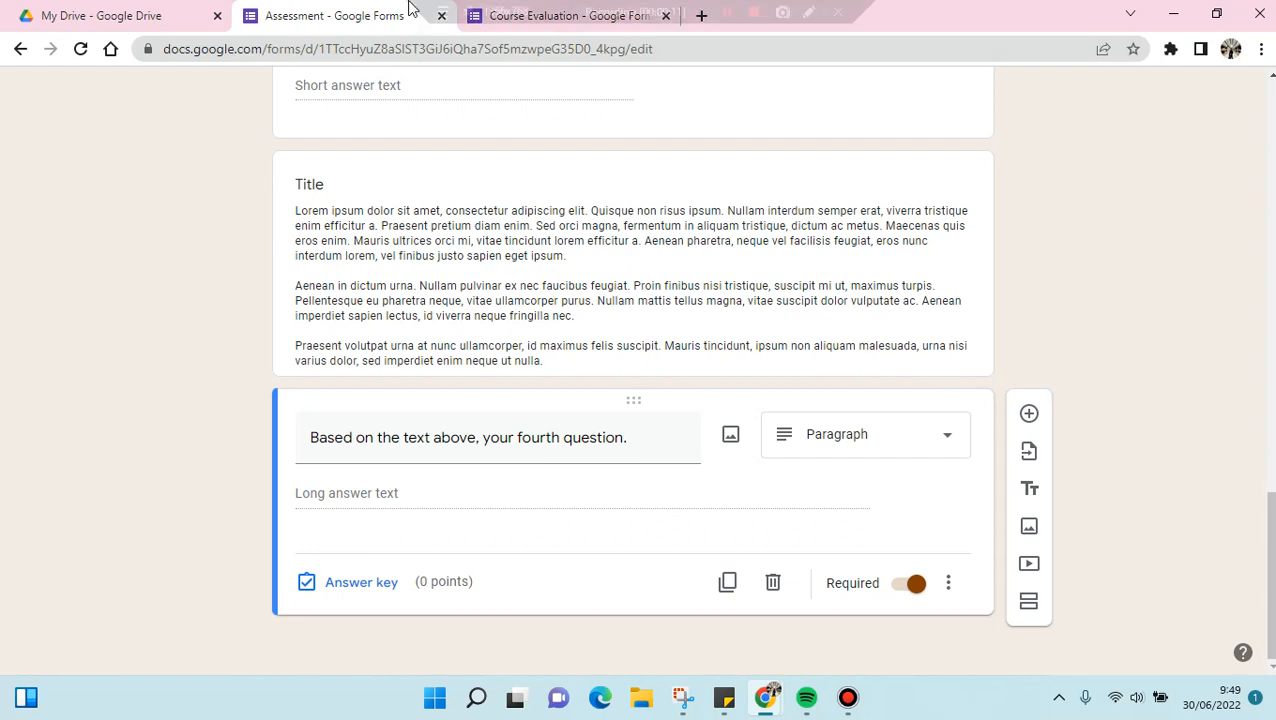
Step: Pick the Course Evaluation form as the import source in the Select Form dialog
left_click(567, 15)
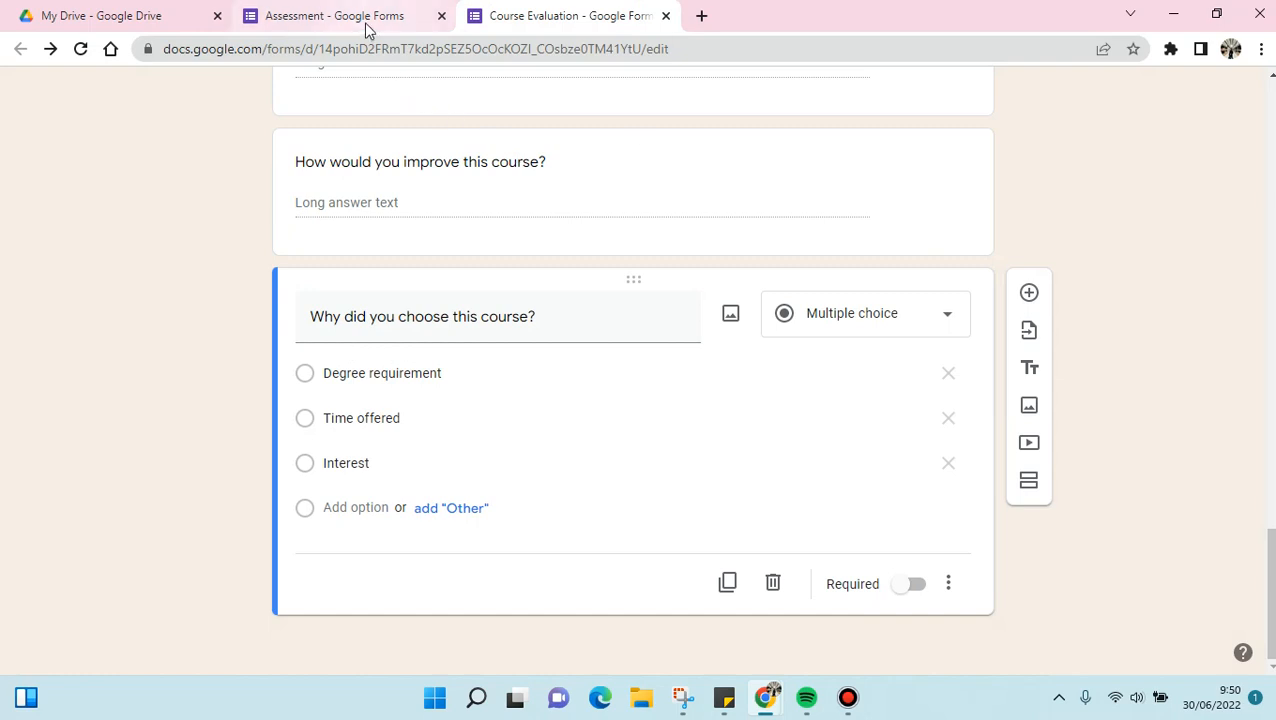
mouse_move(340, 15)
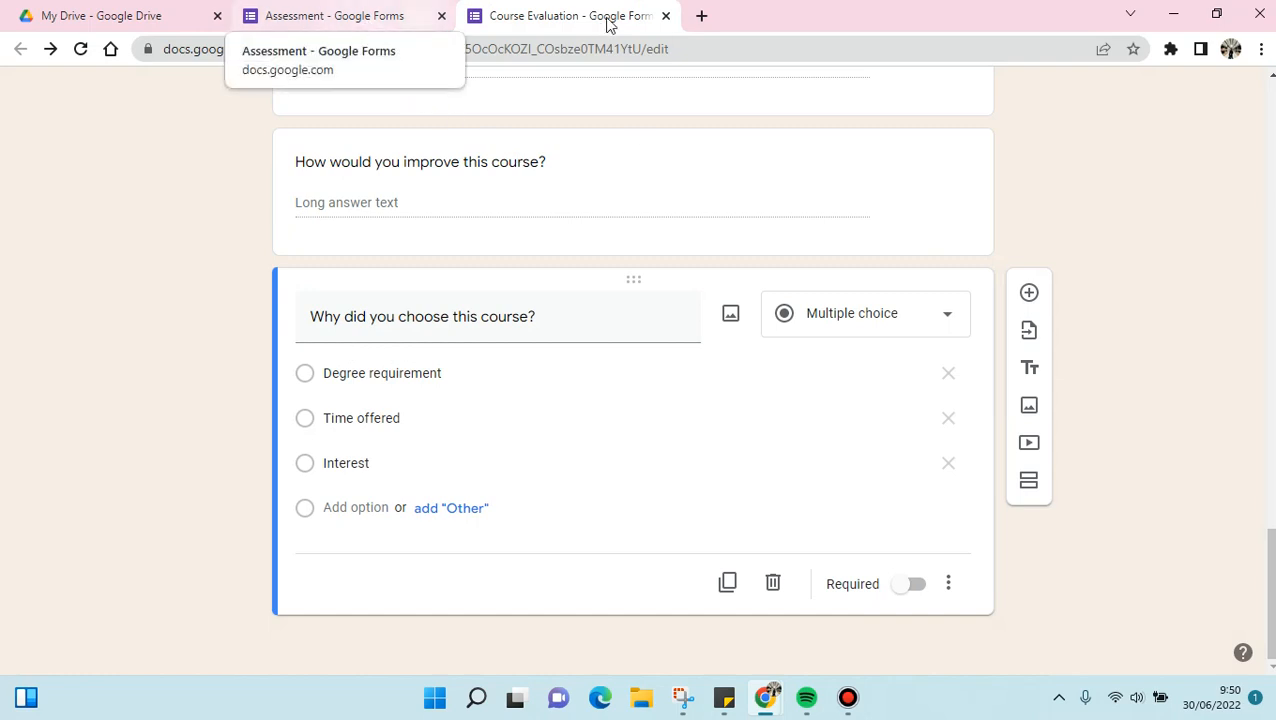
mouse_move(334, 44)
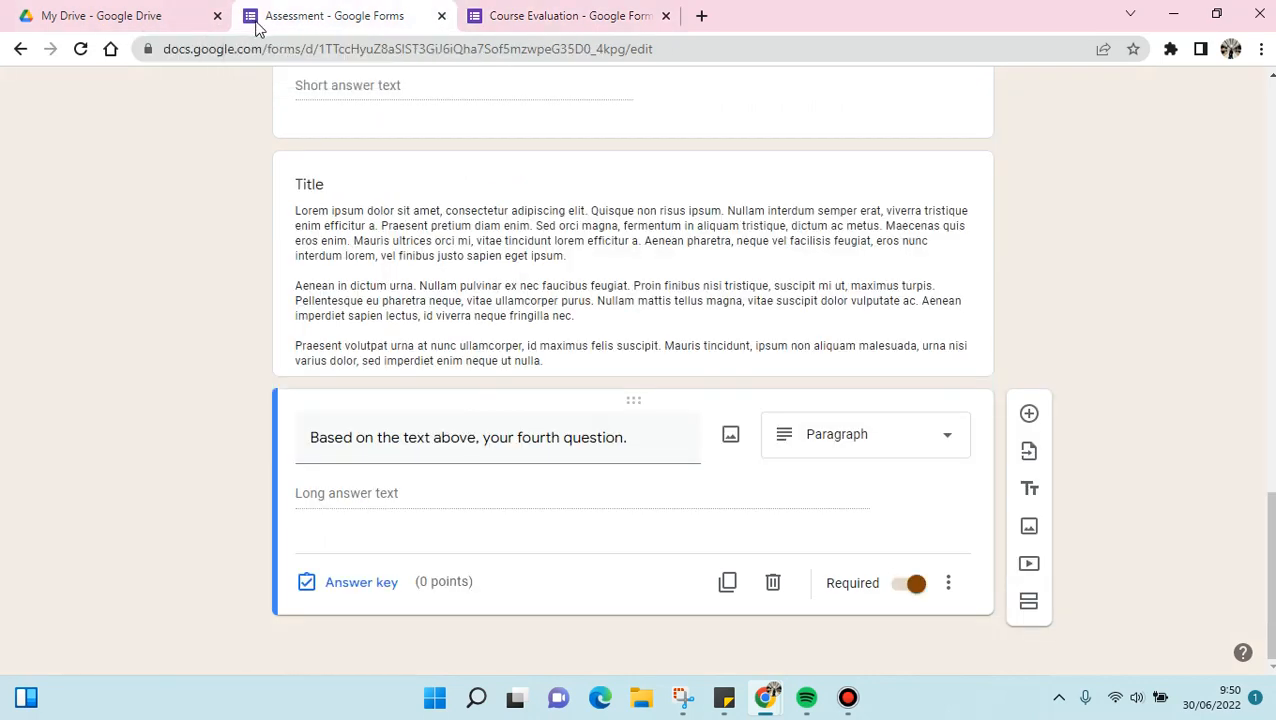
mouse_move(651, 539)
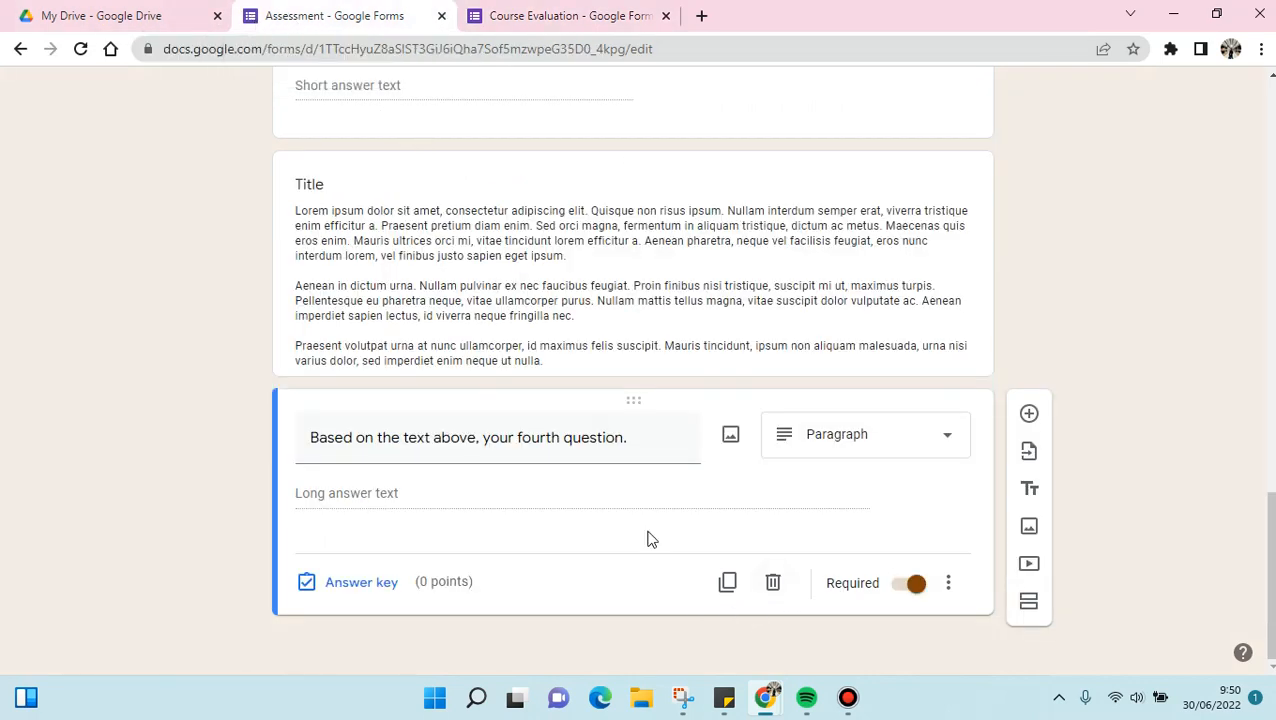
mouse_move(1028, 413)
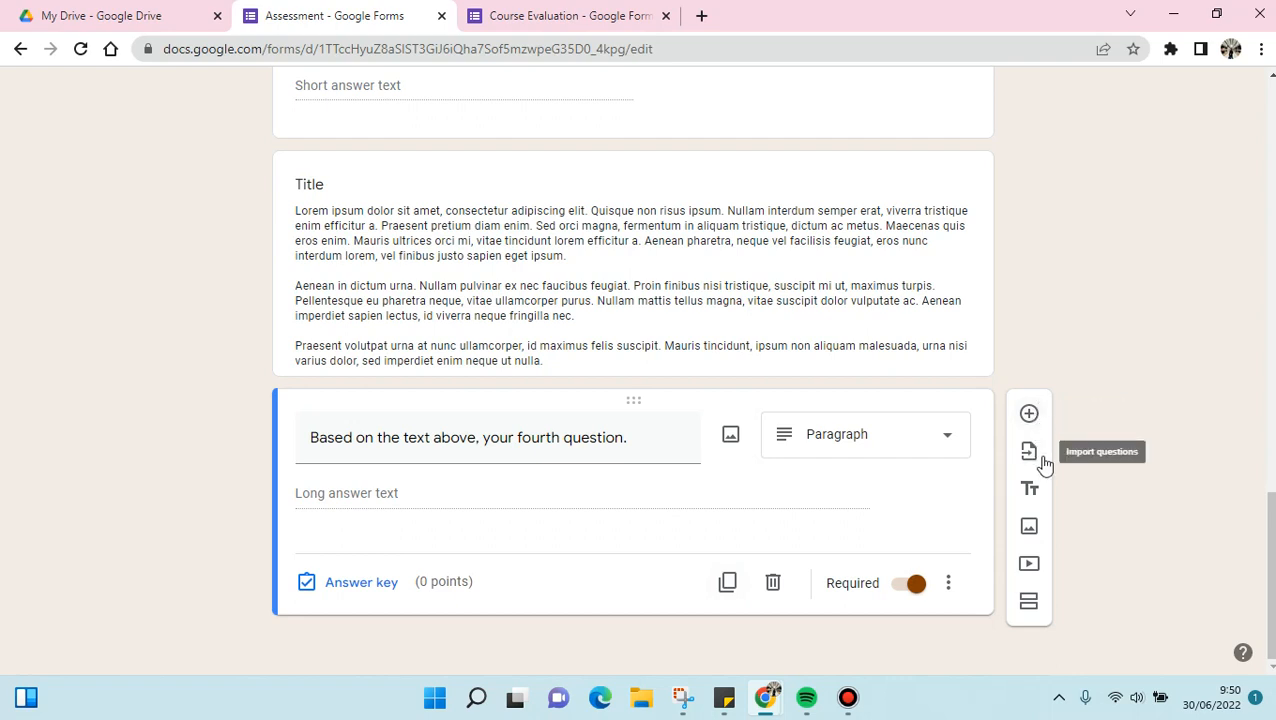
mouse_move(1029, 460)
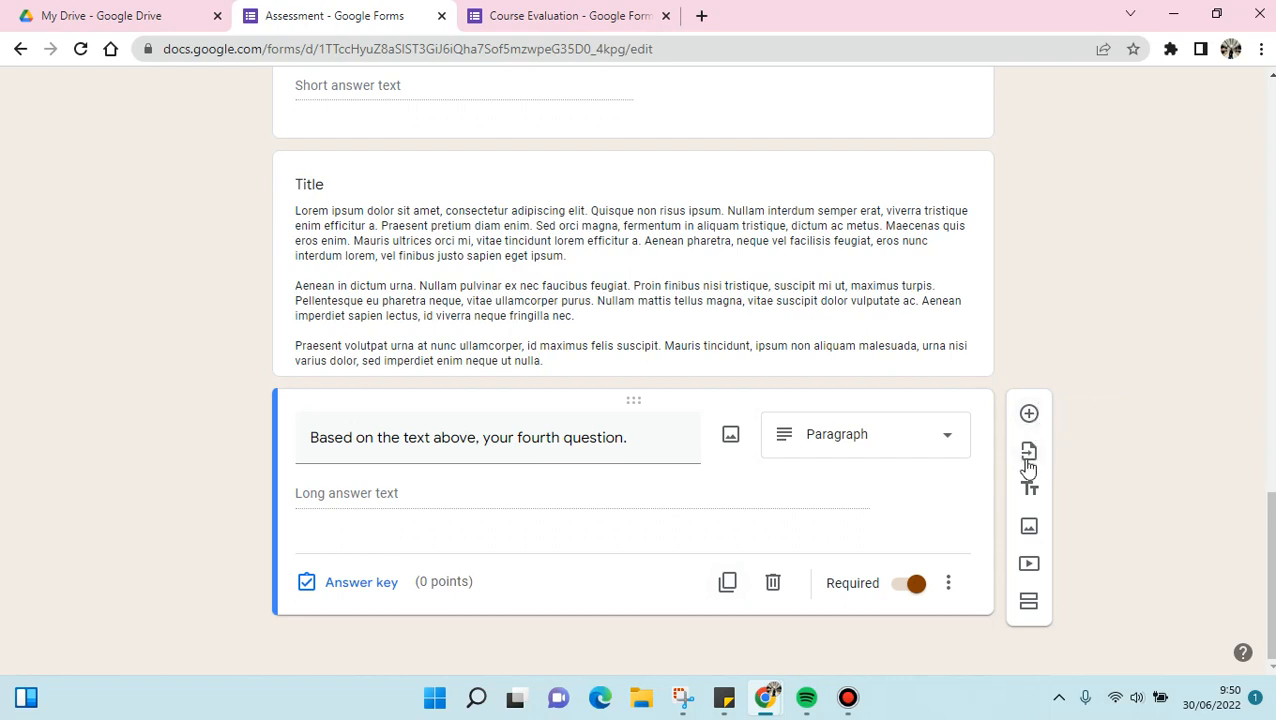
mouse_move(1028, 451)
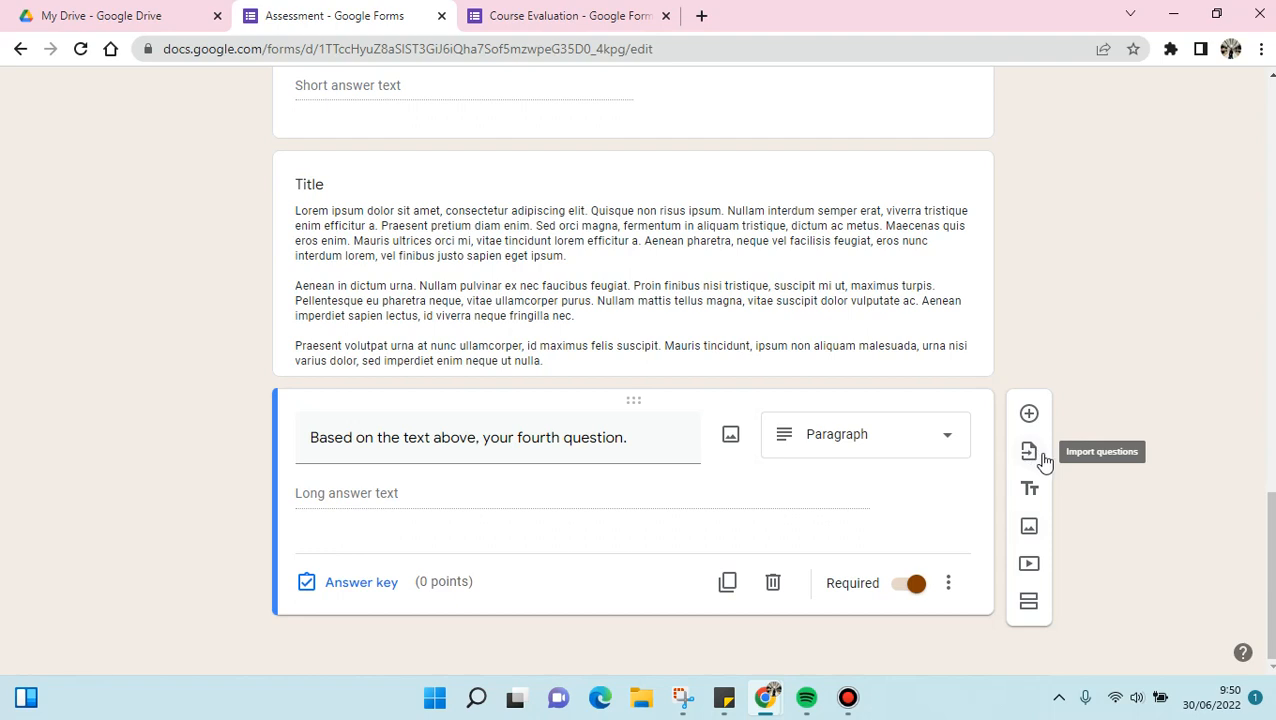
left_click(1028, 451)
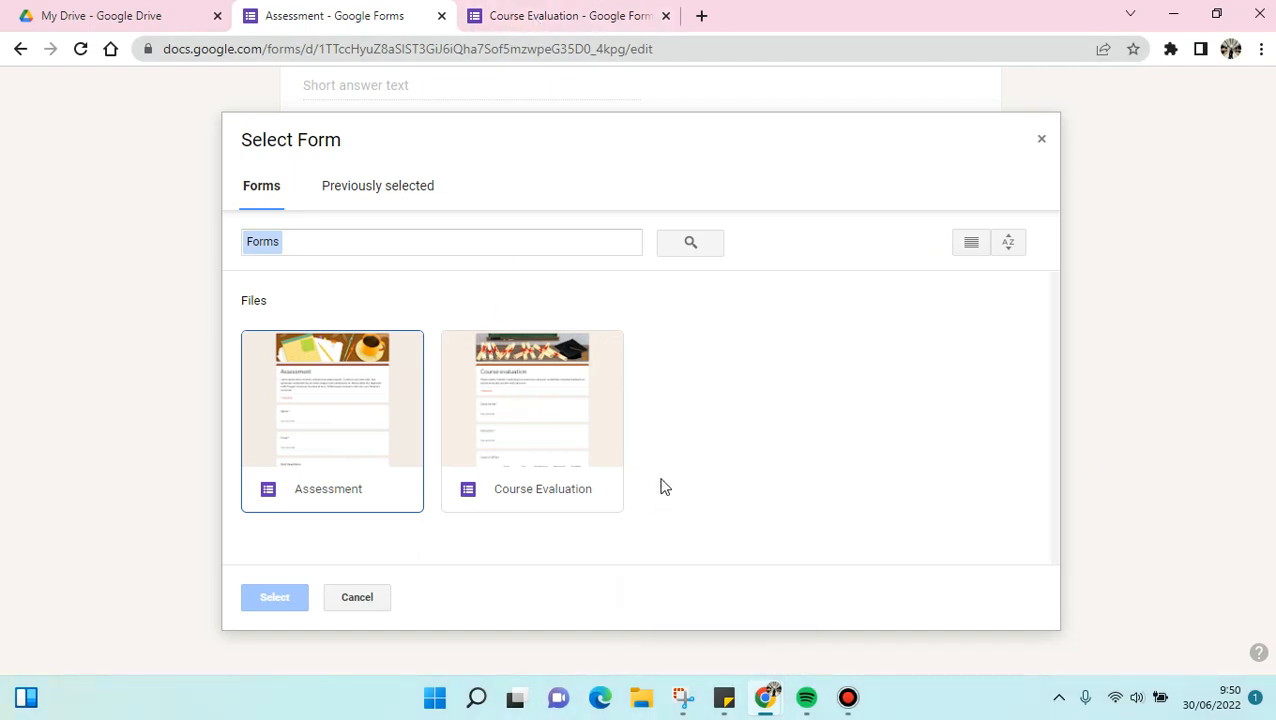
left_click(531, 398)
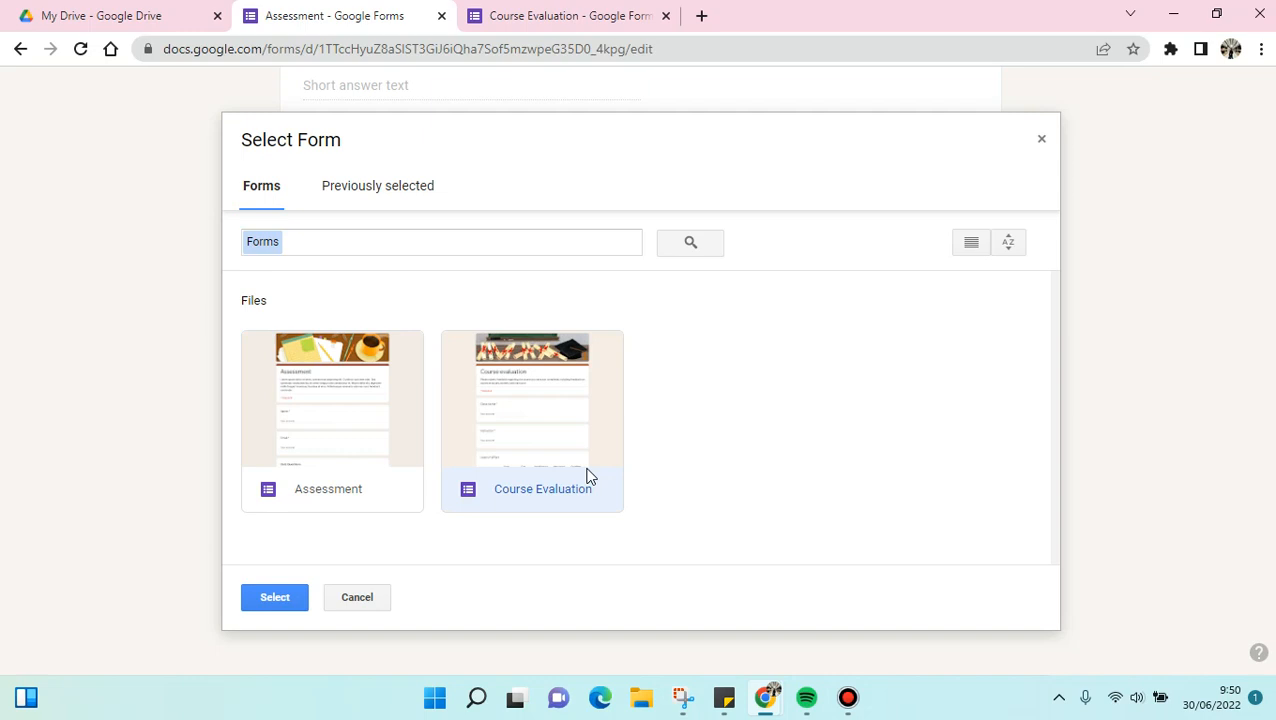
mouse_move(274, 597)
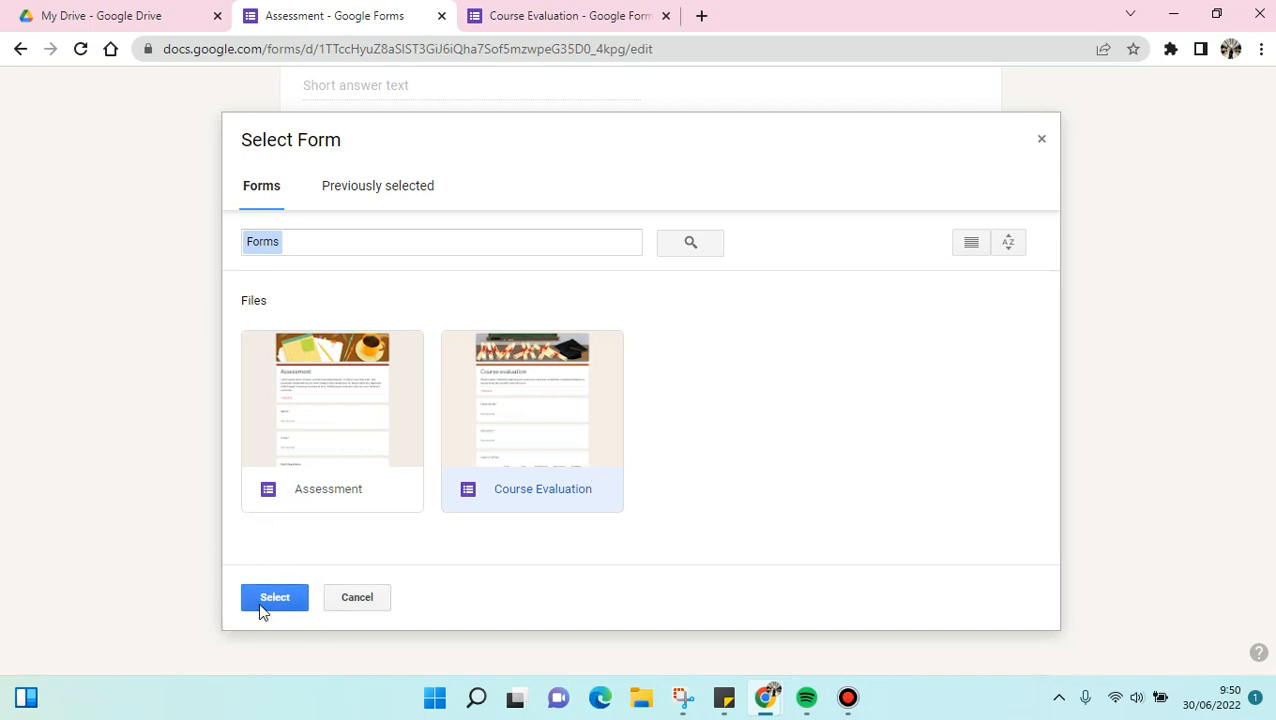
left_click(274, 597)
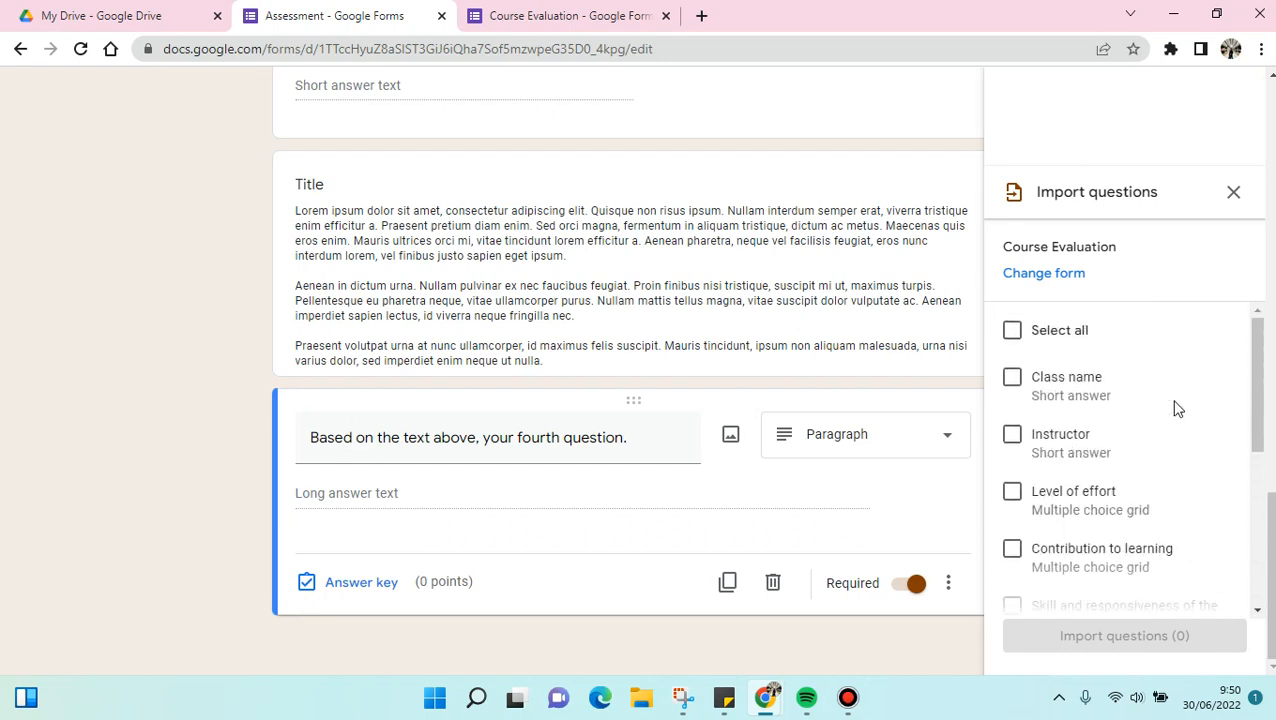
mouse_move(1144, 538)
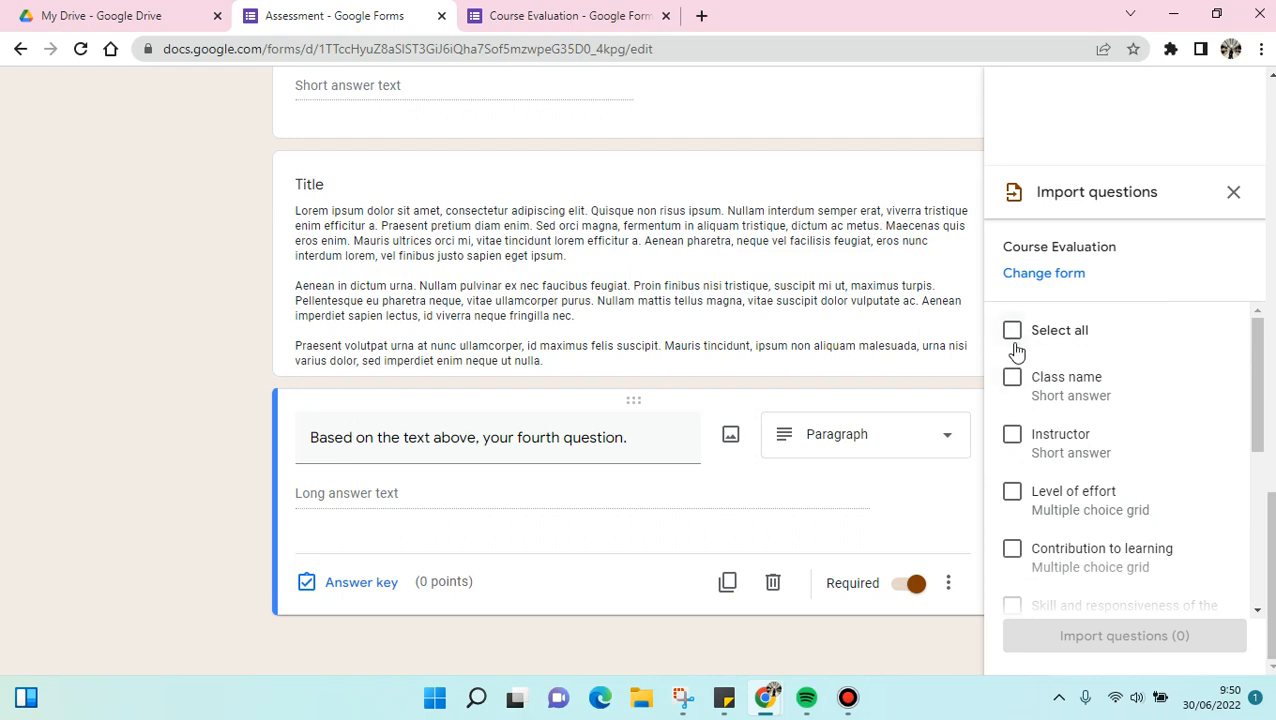
Step: Tick Select all to check all nine Course Evaluation questions, then scroll the list
left_click(1011, 329)
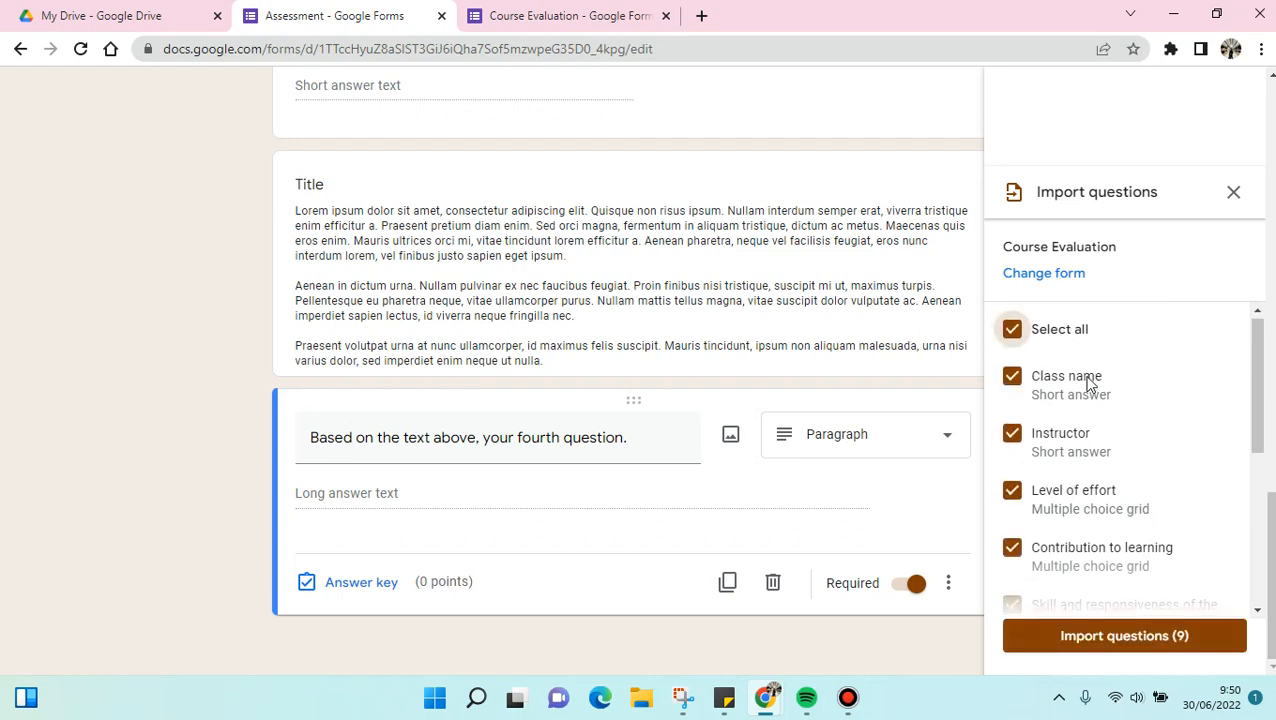
scroll("down", 3)
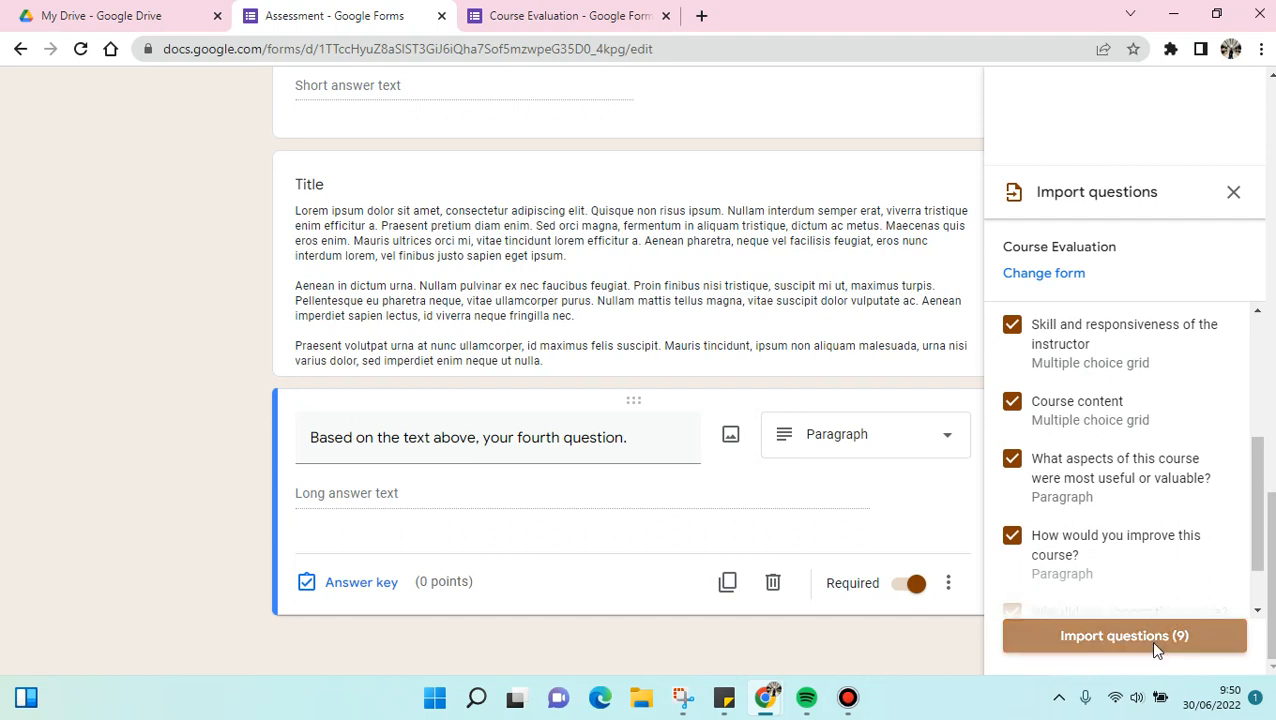
Step: Import the nine questions and review Class name, Instructor and the rating grids
left_click(1124, 635)
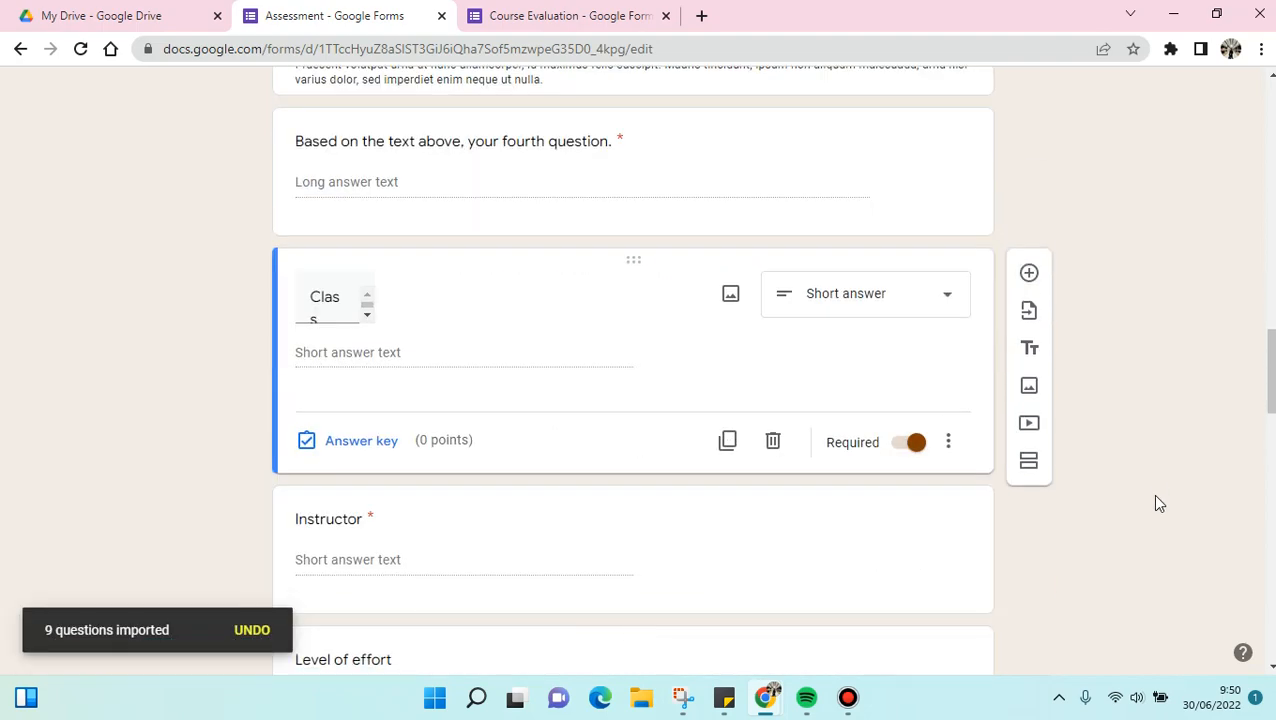
scroll("down", 3)
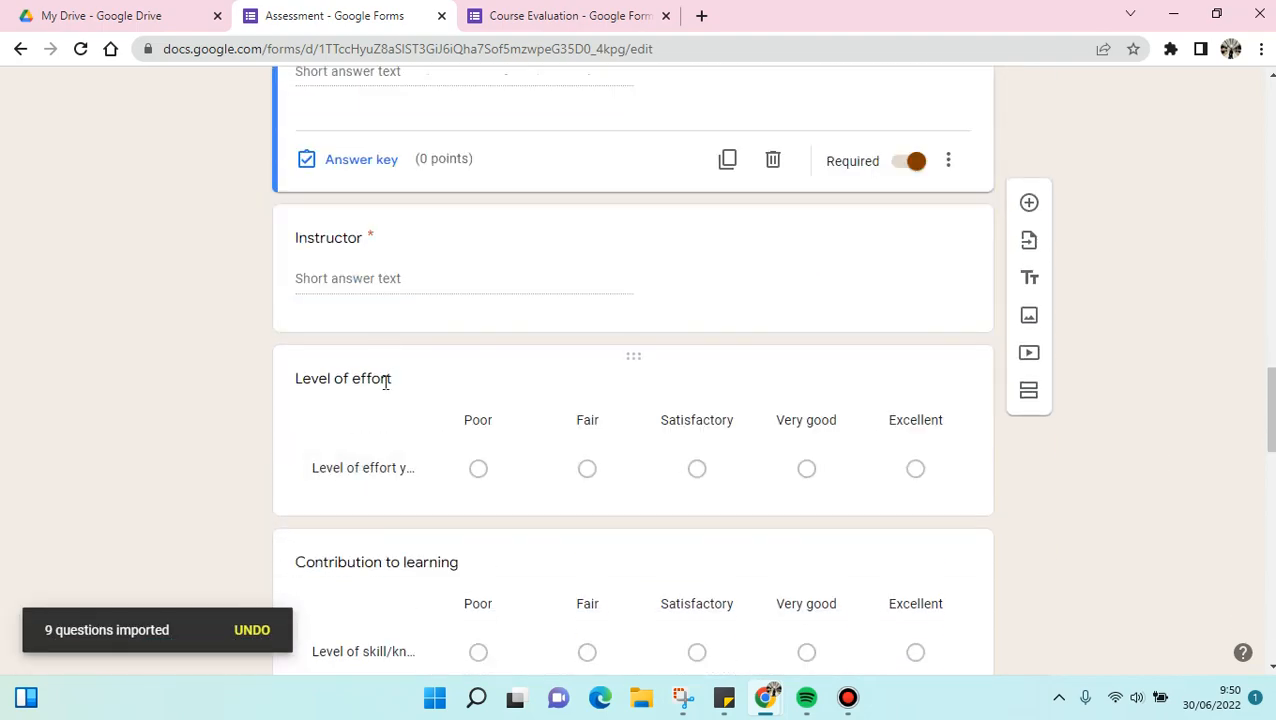
scroll("down", 3)
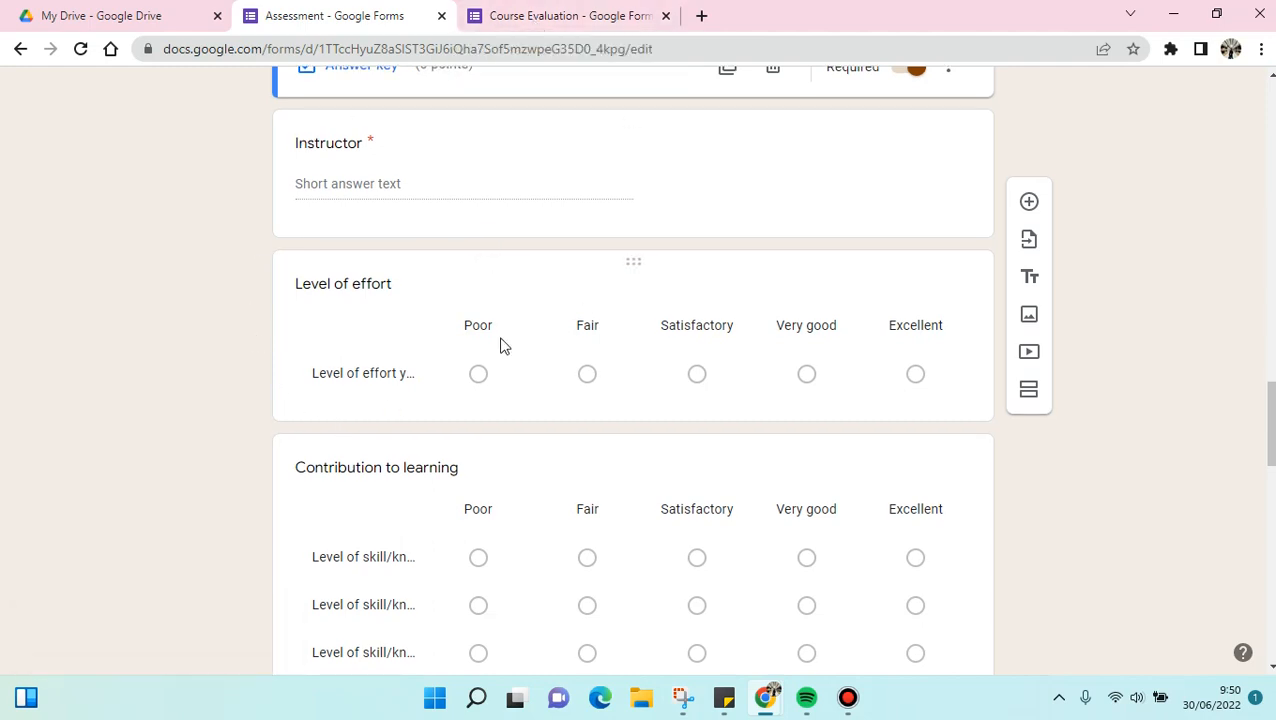
scroll("down", 3)
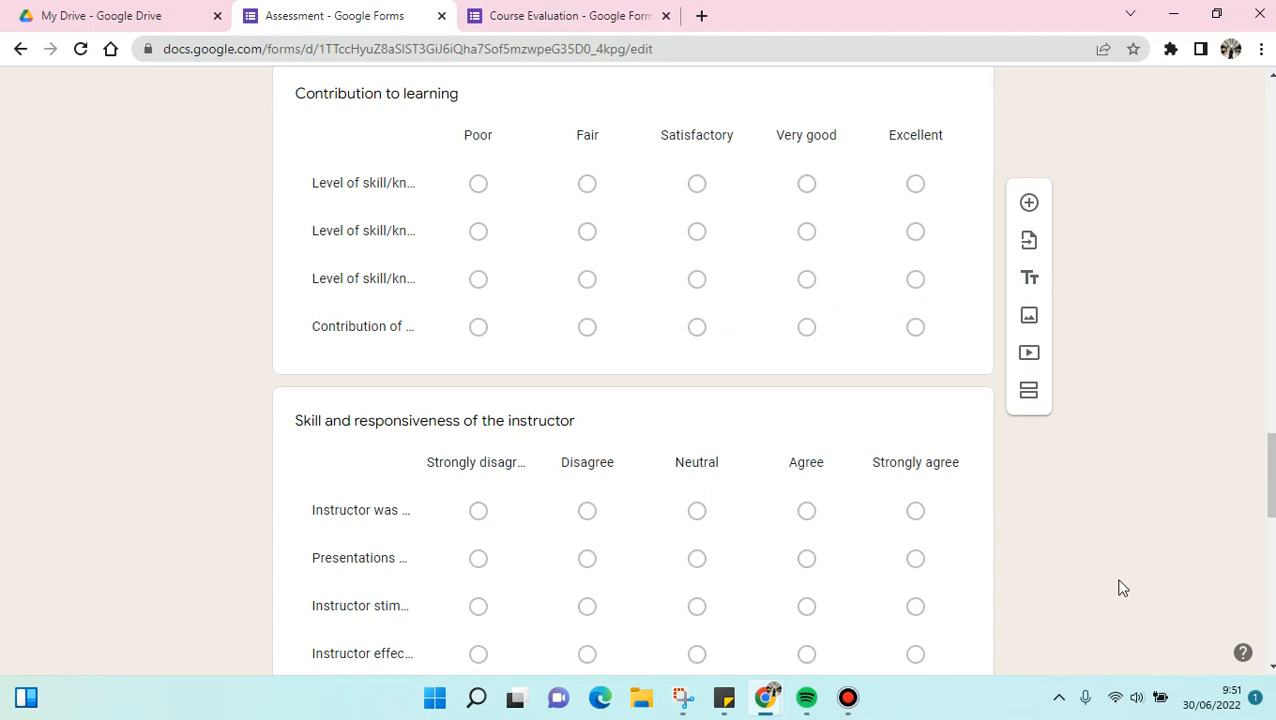
mouse_move(1122, 583)
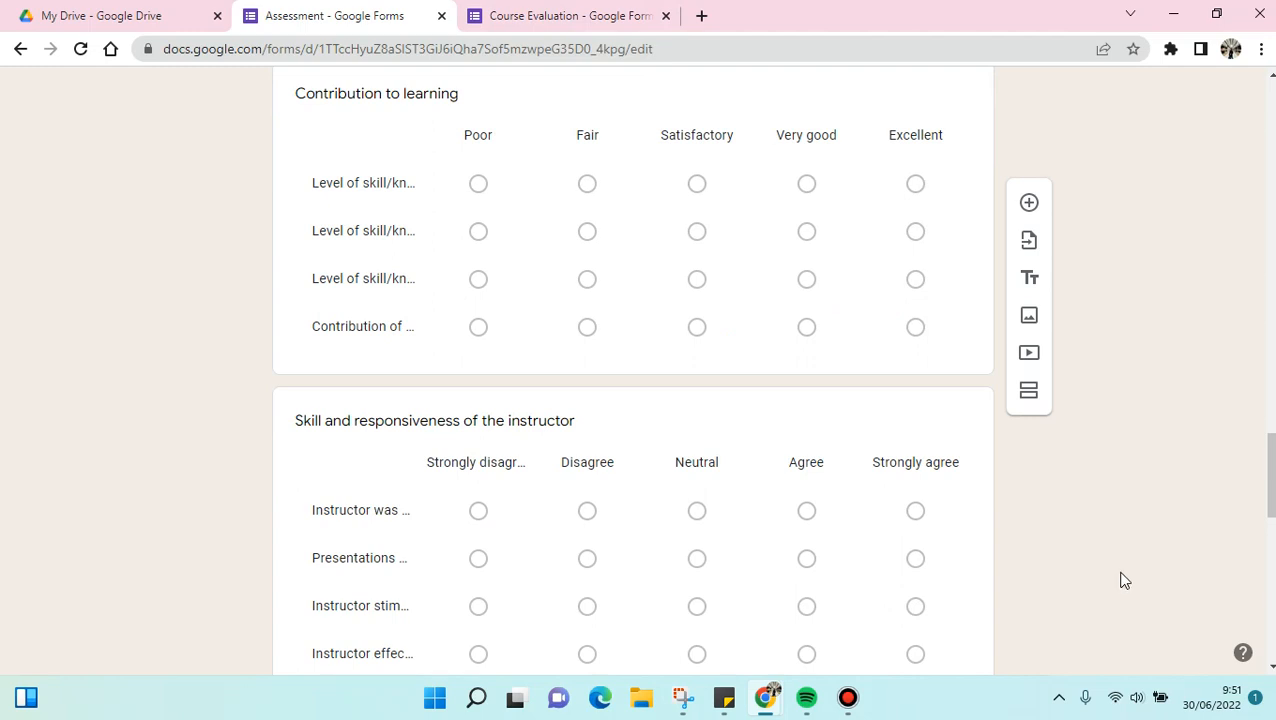